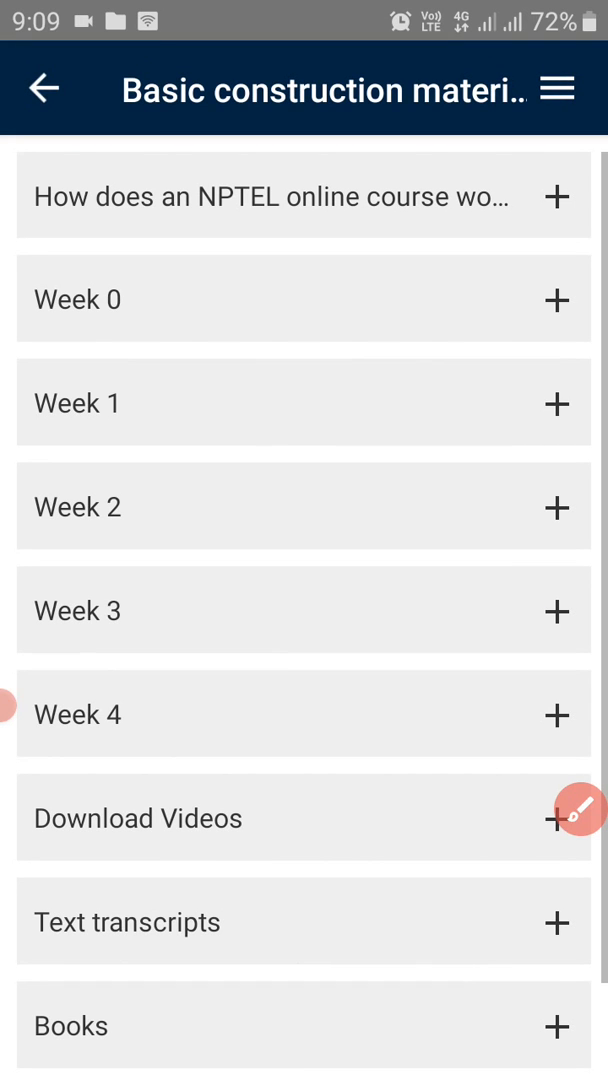
# Expand the Week 3 course contents and scroll to the Assignment 3 quiz
pyautogui.moveTo(176, 618); pyautogui.dragTo(488, 604)
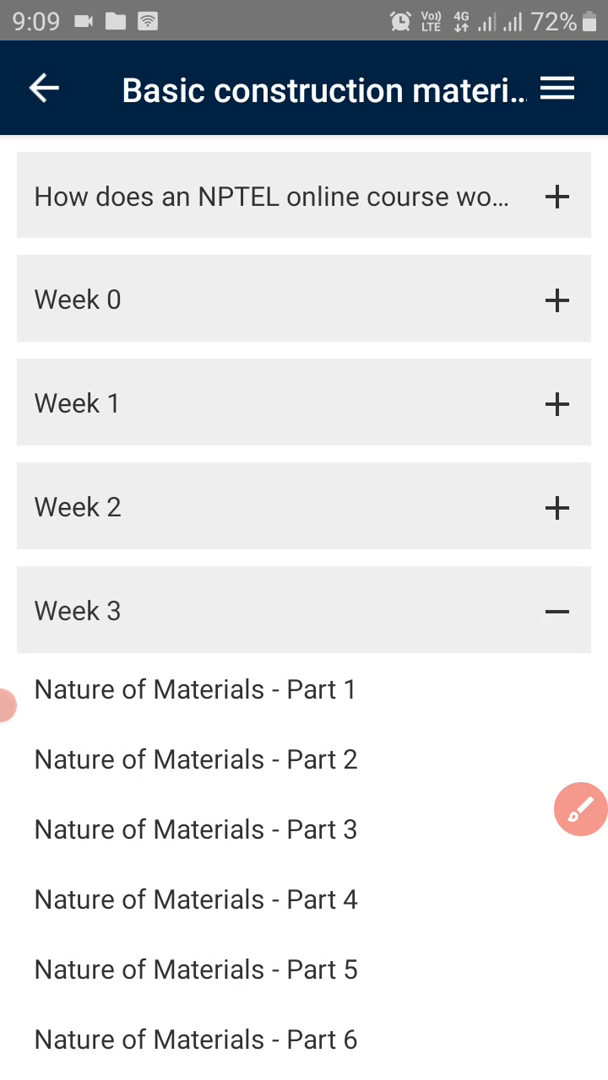
pyautogui.scroll(-3)
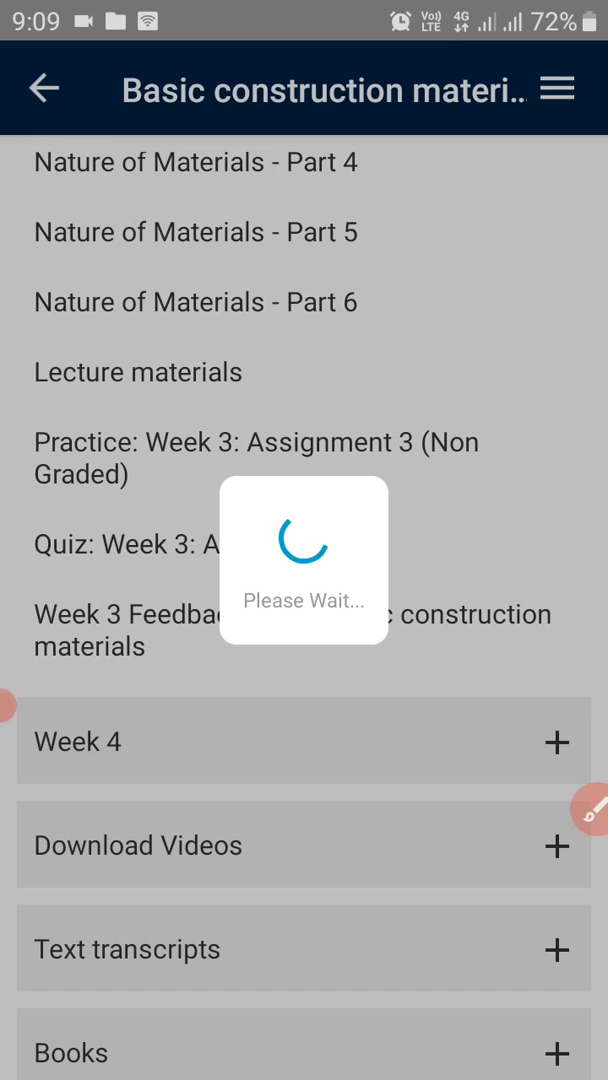
# Enter the Week 3 Assignment 3 quiz and mark True for the graphite question
pyautogui.click(256, 442)
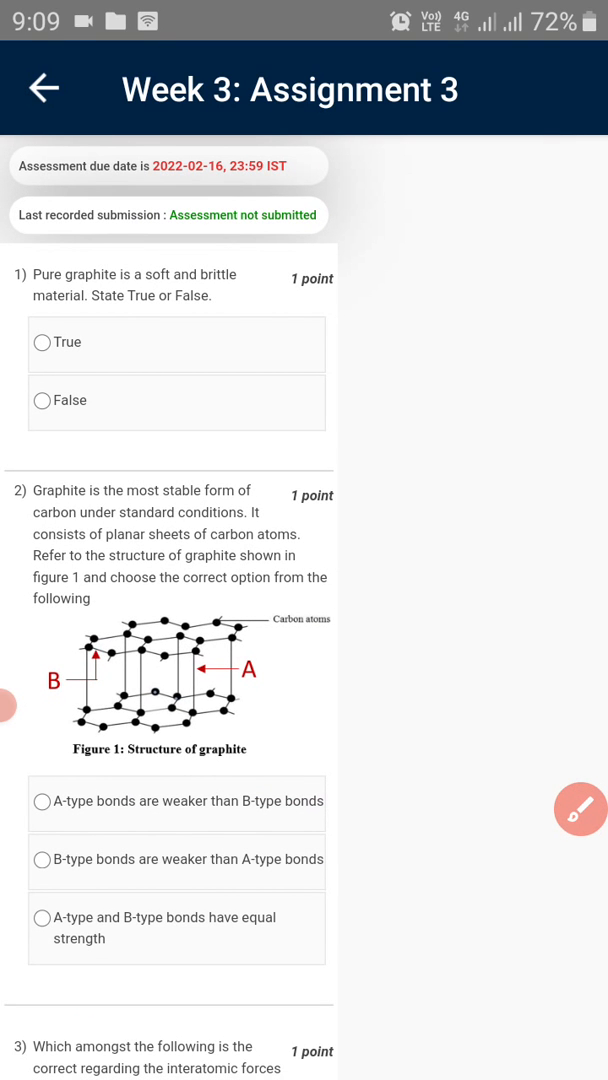
pyautogui.click(42, 292)
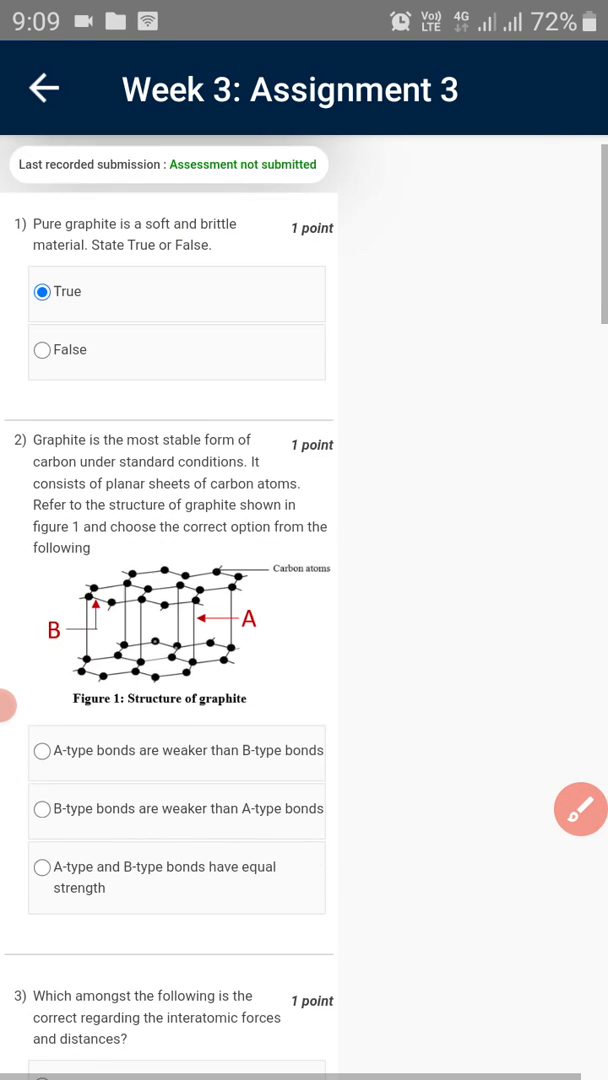
pyautogui.scroll(-3)
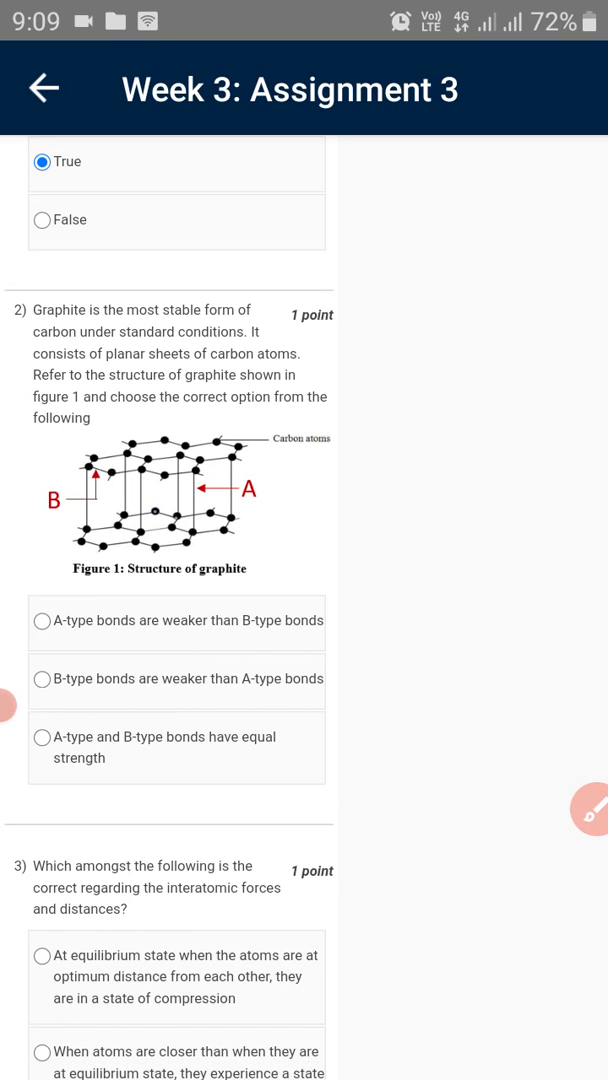
pyautogui.scroll(-3)
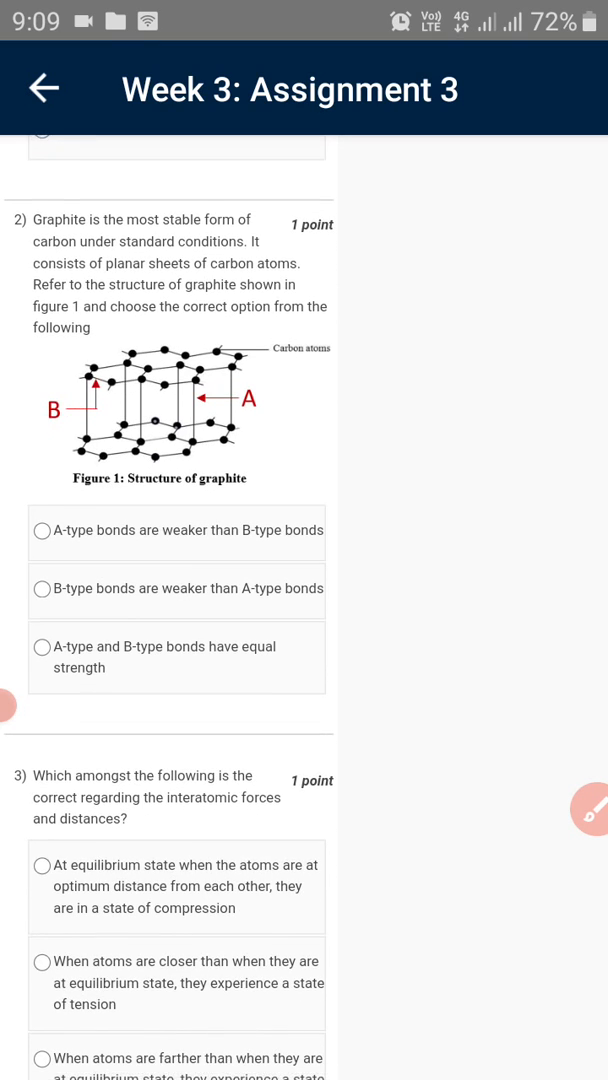
# Answer questions 2–3: A-type bonds weaker, farther atoms experience tension
pyautogui.scroll(-3)
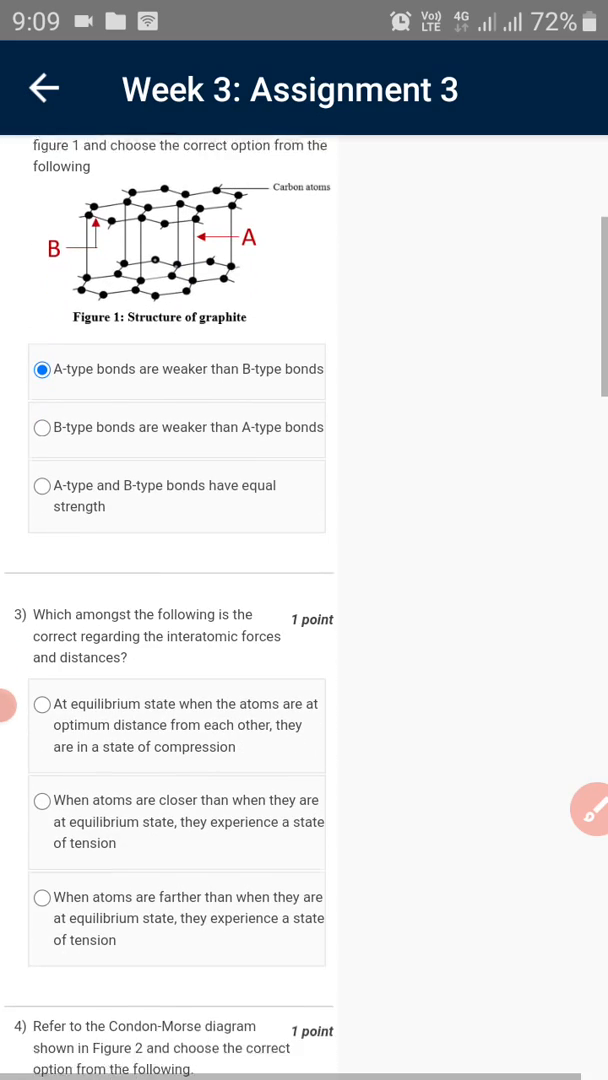
pyautogui.scroll(-3)
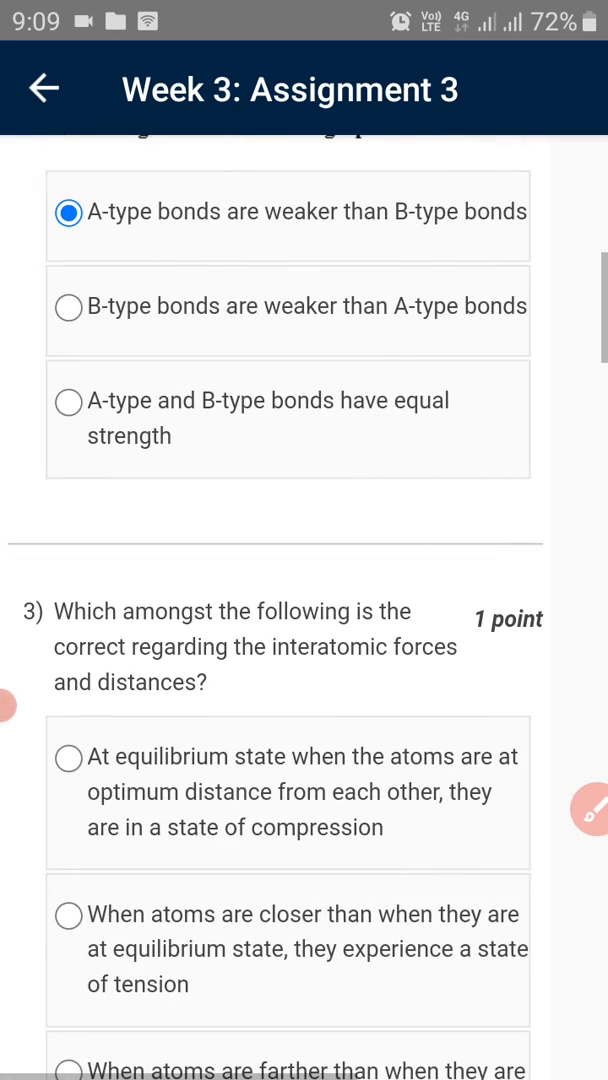
pyautogui.scroll(-3)
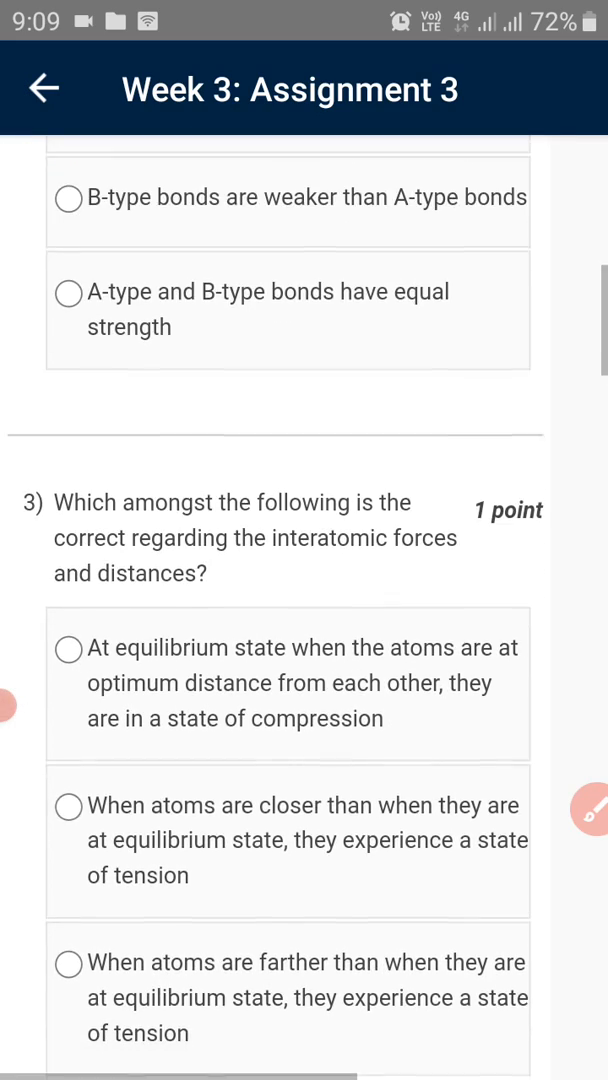
pyautogui.click(68, 814)
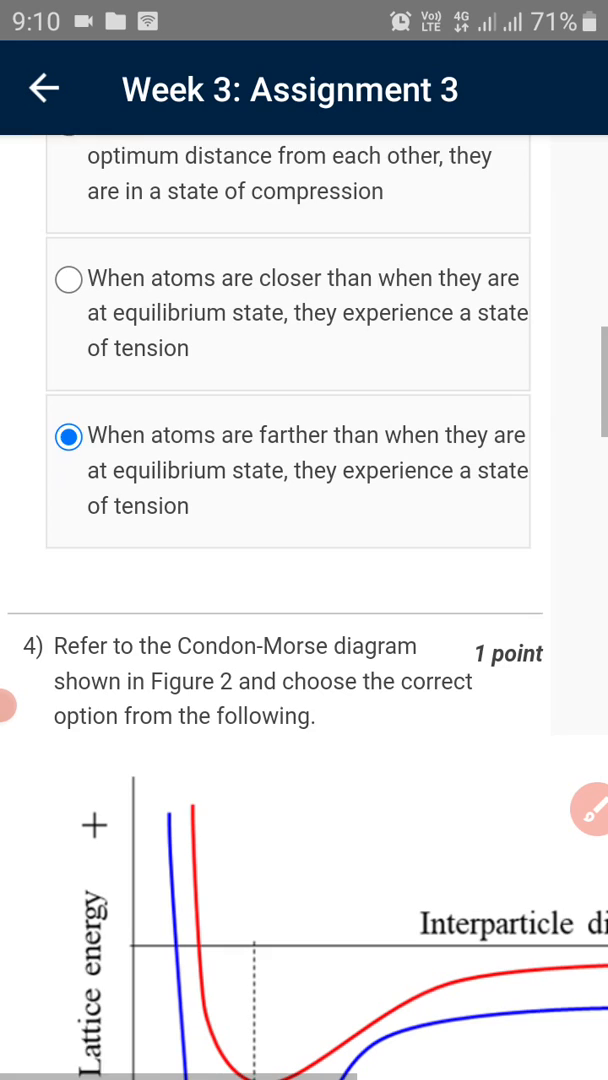
# Answer the bond-type question with A ionic, B Van der Waals
pyautogui.scroll(-3)
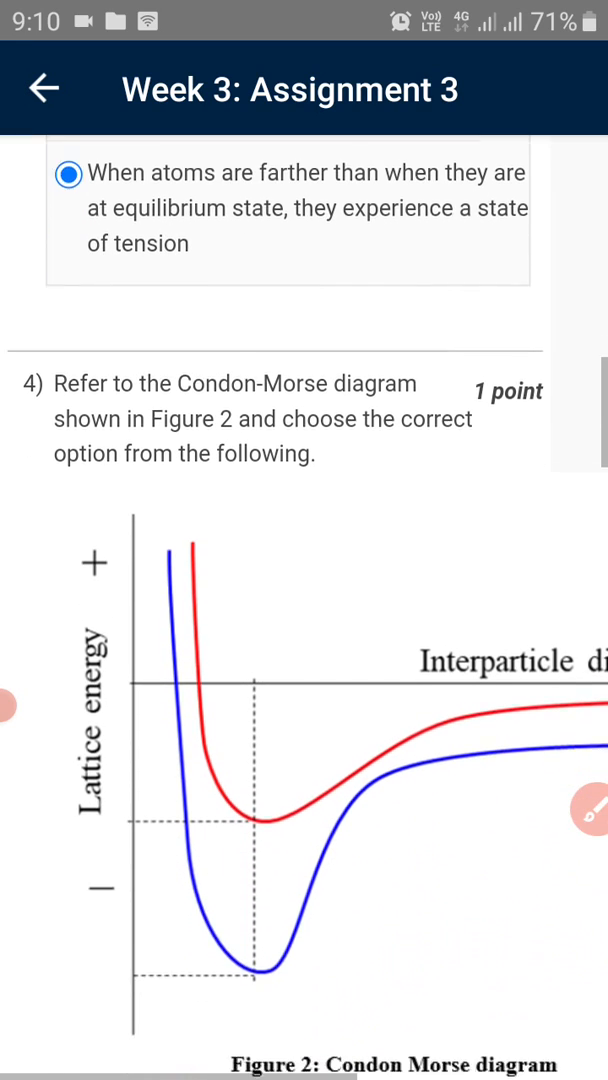
pyautogui.scroll(-3)
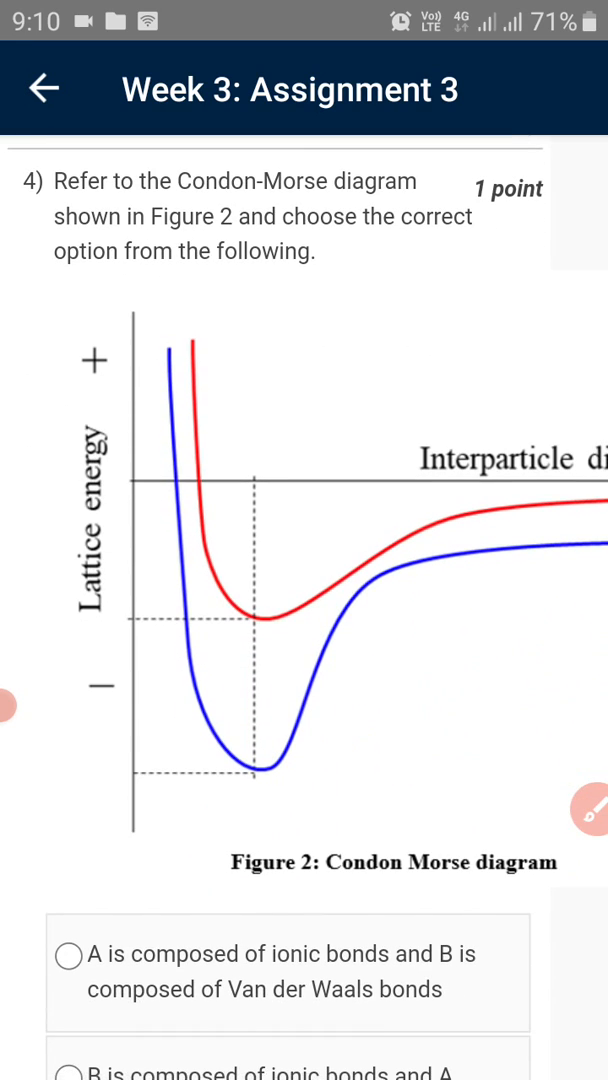
pyautogui.click(68, 820)
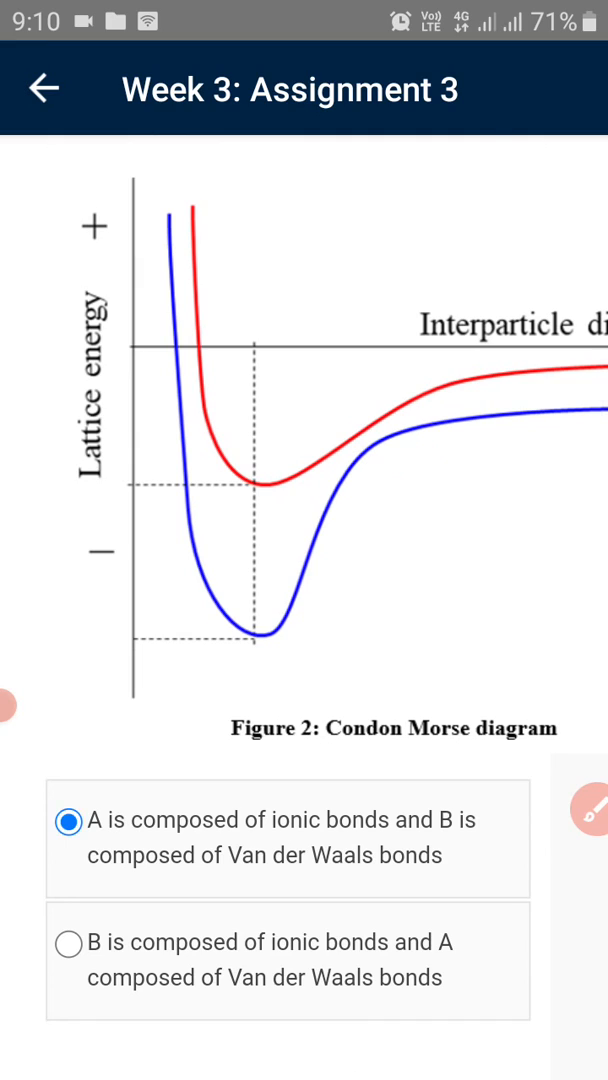
pyautogui.scroll(-3)
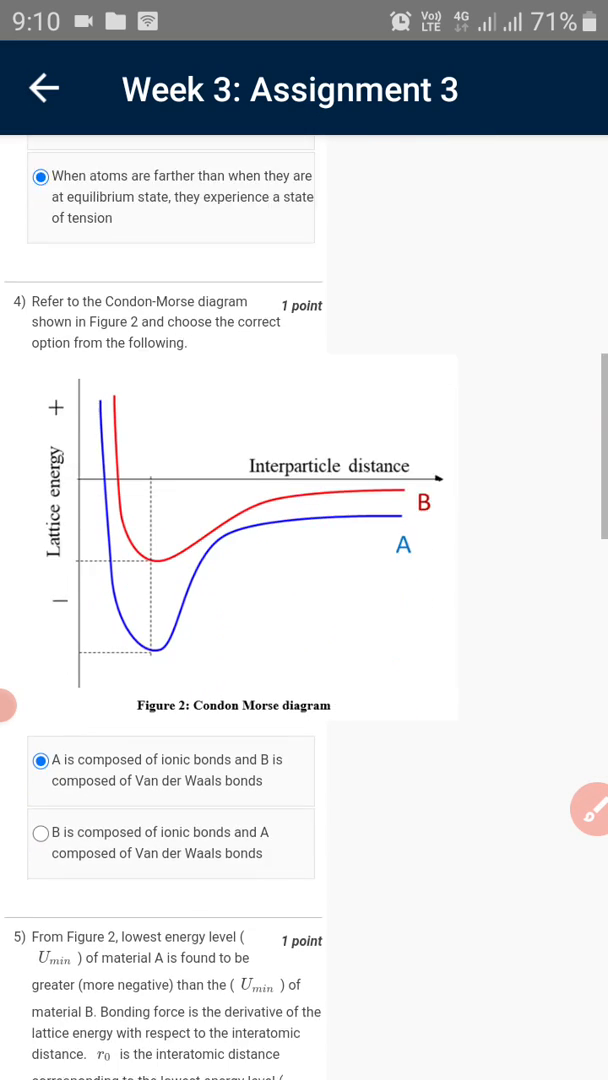
pyautogui.scroll(-3)
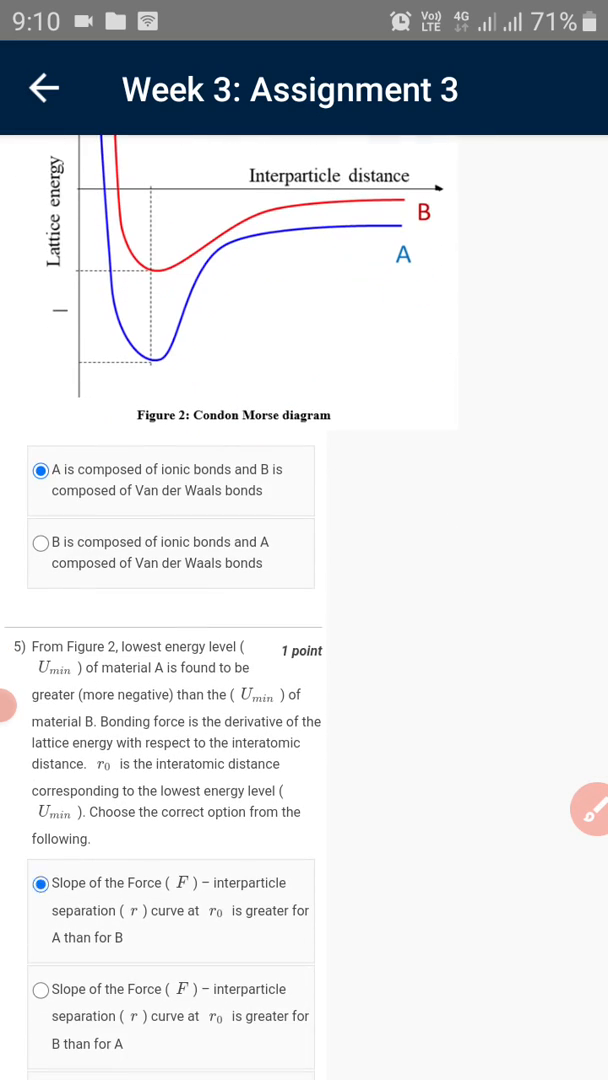
# Answer questions 7 and 8 with False and FCC
pyautogui.scroll(-3)
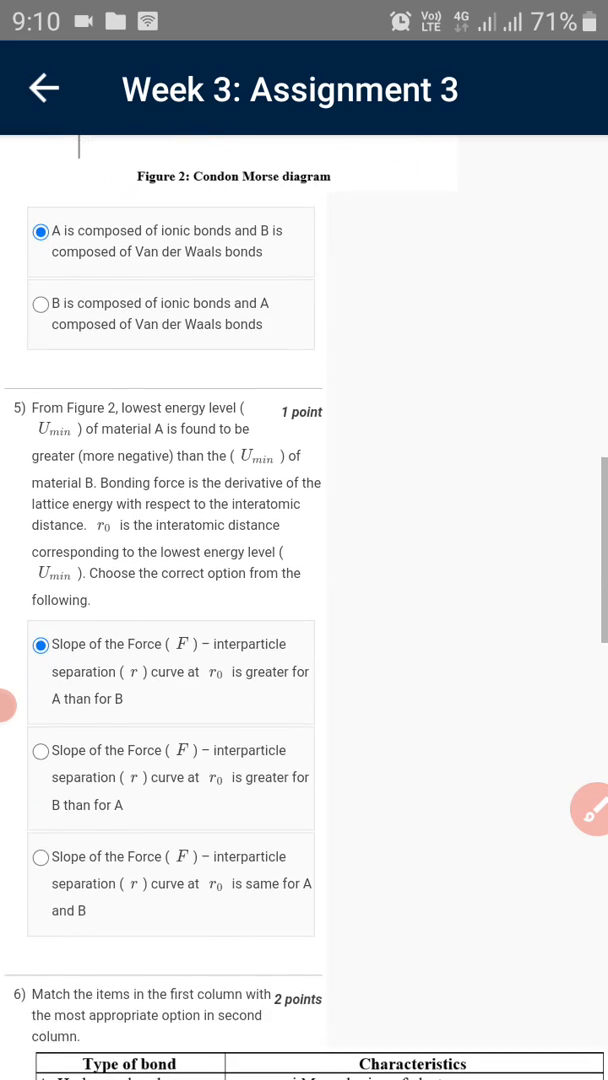
pyautogui.scroll(-3)
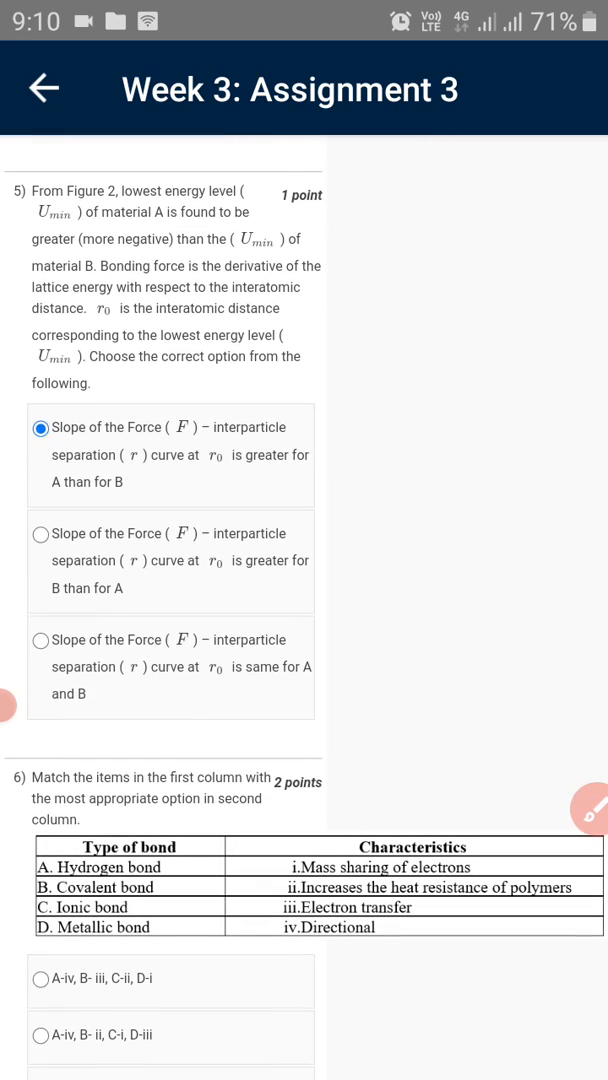
pyautogui.scroll(3)
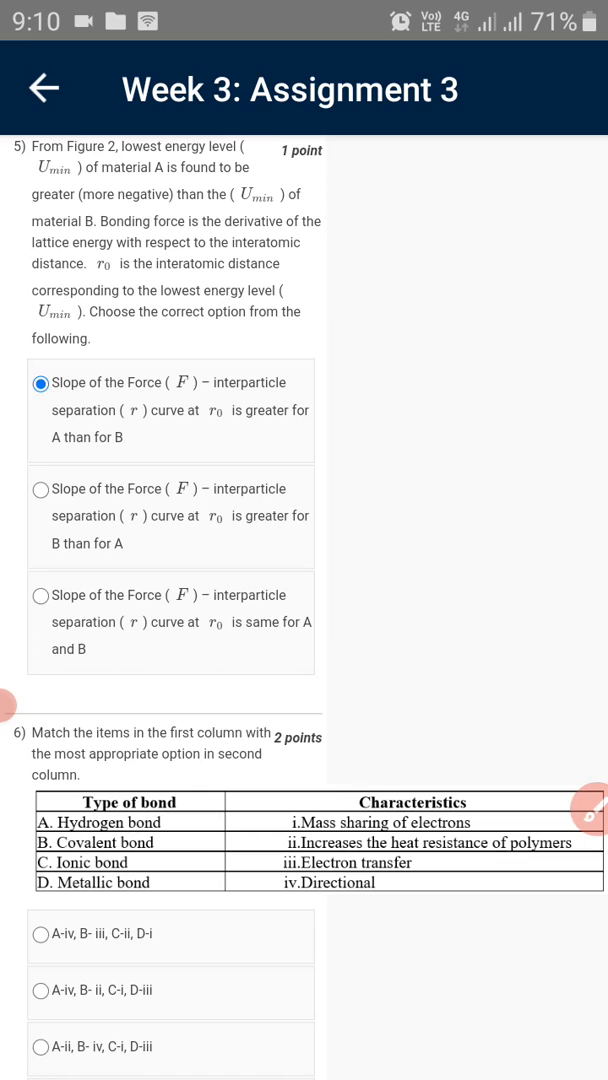
pyautogui.scroll(-3)
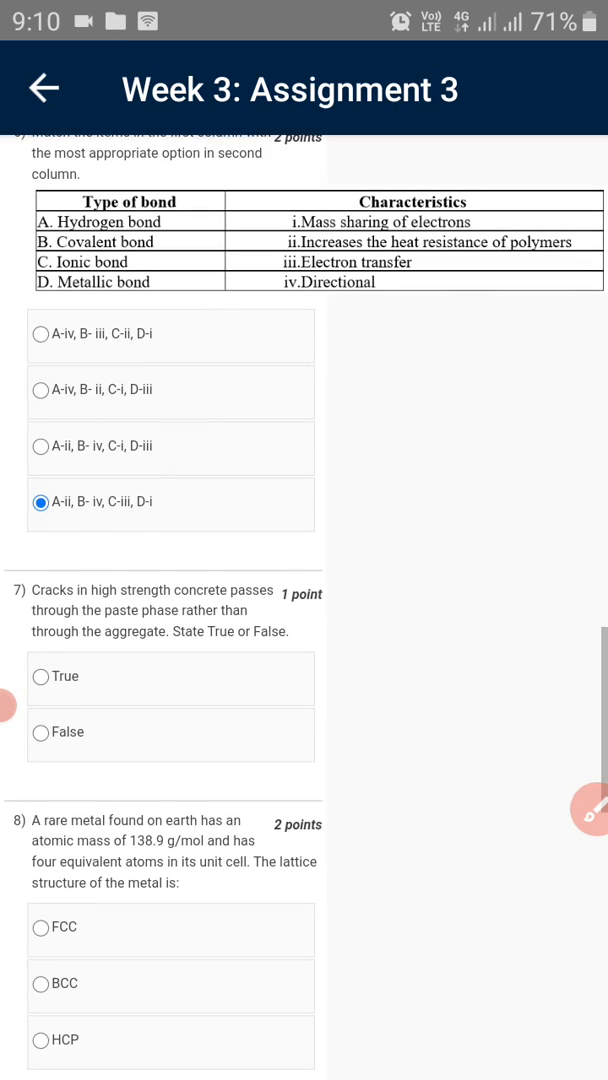
pyautogui.scroll(-3)
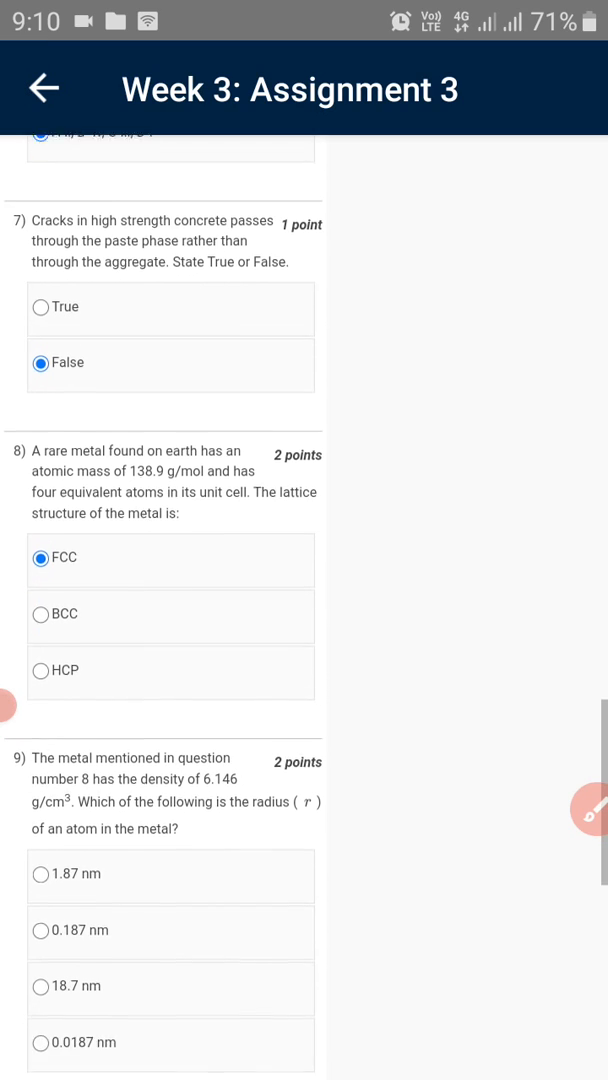
# Answer question 9 with 0.187 nm and question 10 with Point defect
pyautogui.scroll(-3)
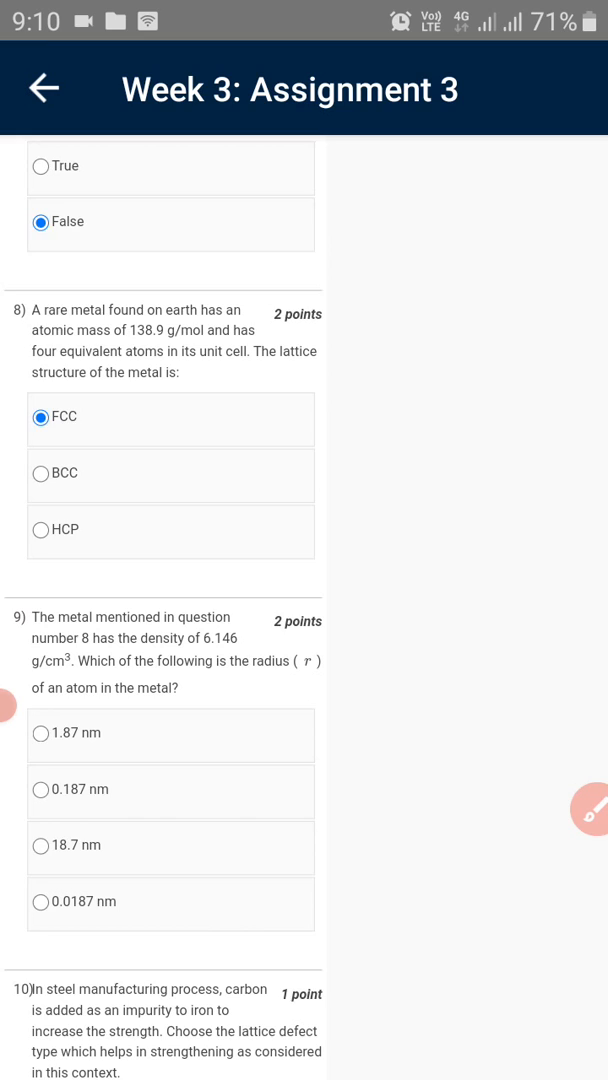
pyautogui.scroll(-3)
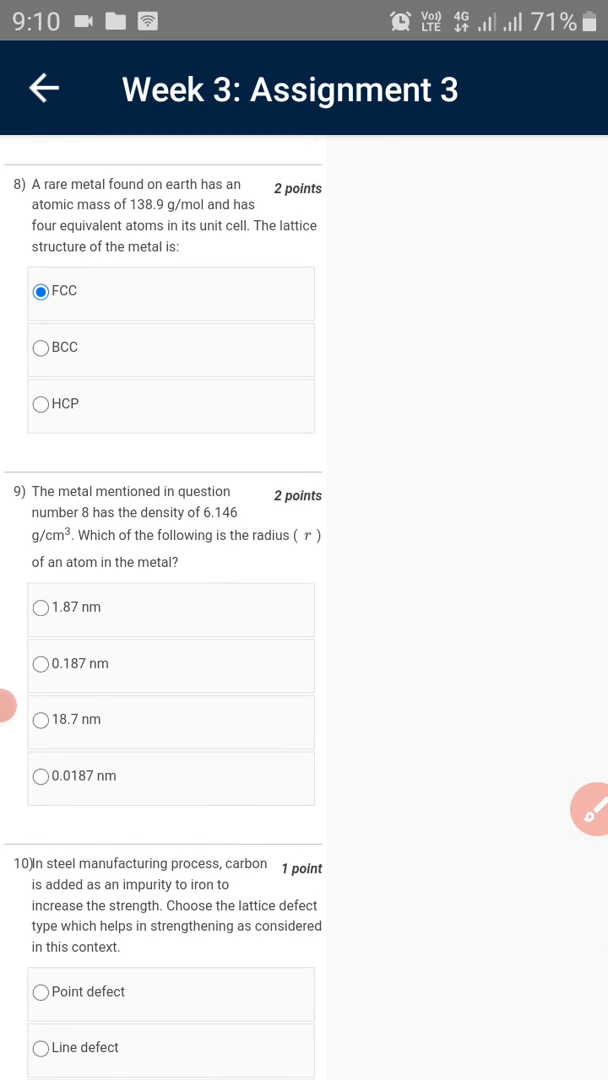
pyautogui.click(40, 540)
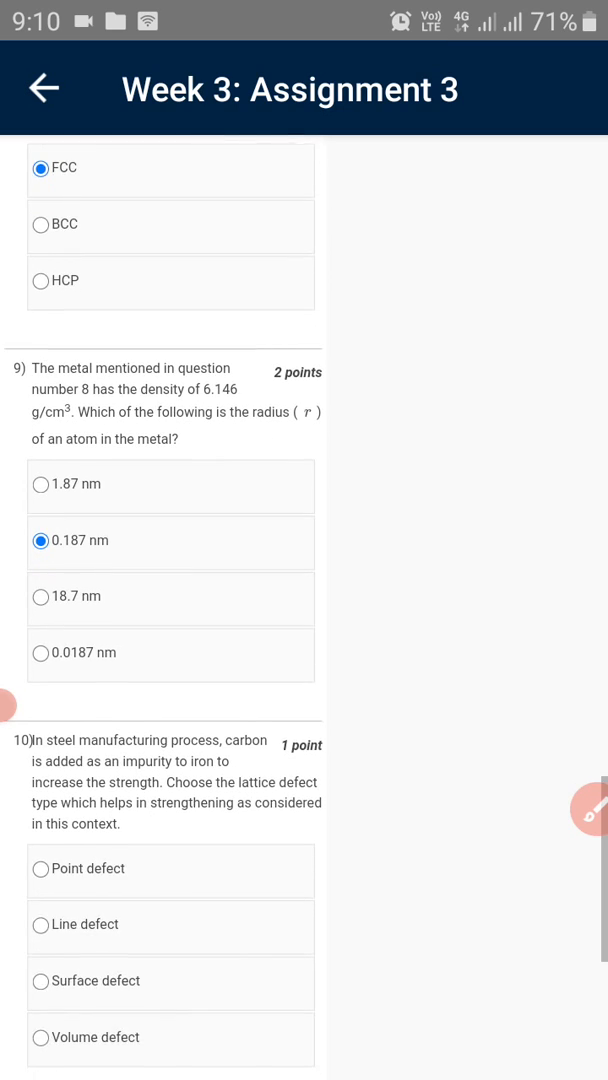
pyautogui.scroll(-3)
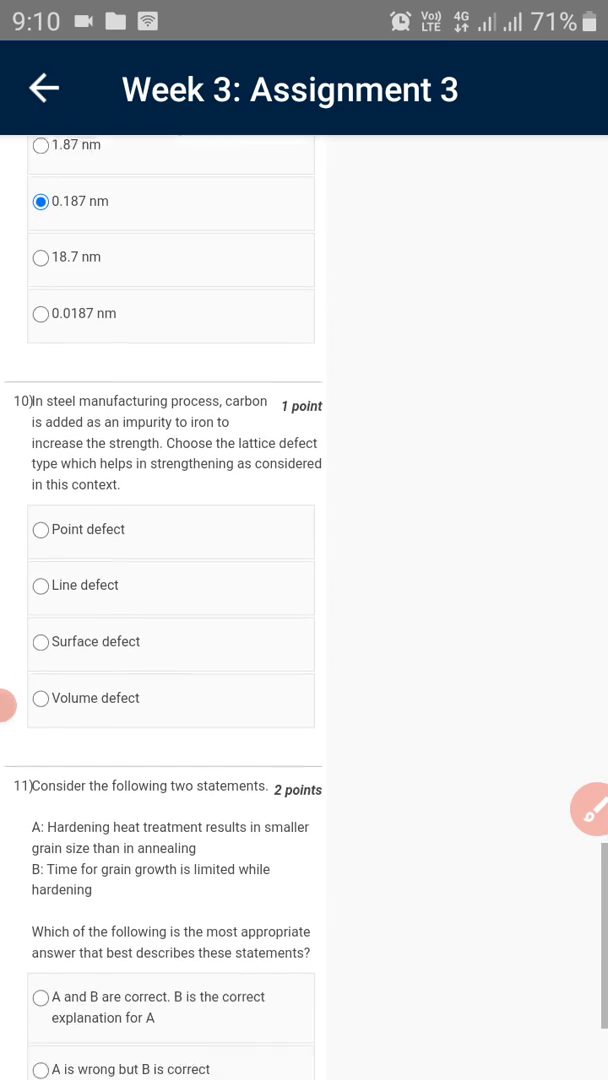
pyautogui.scroll(-3)
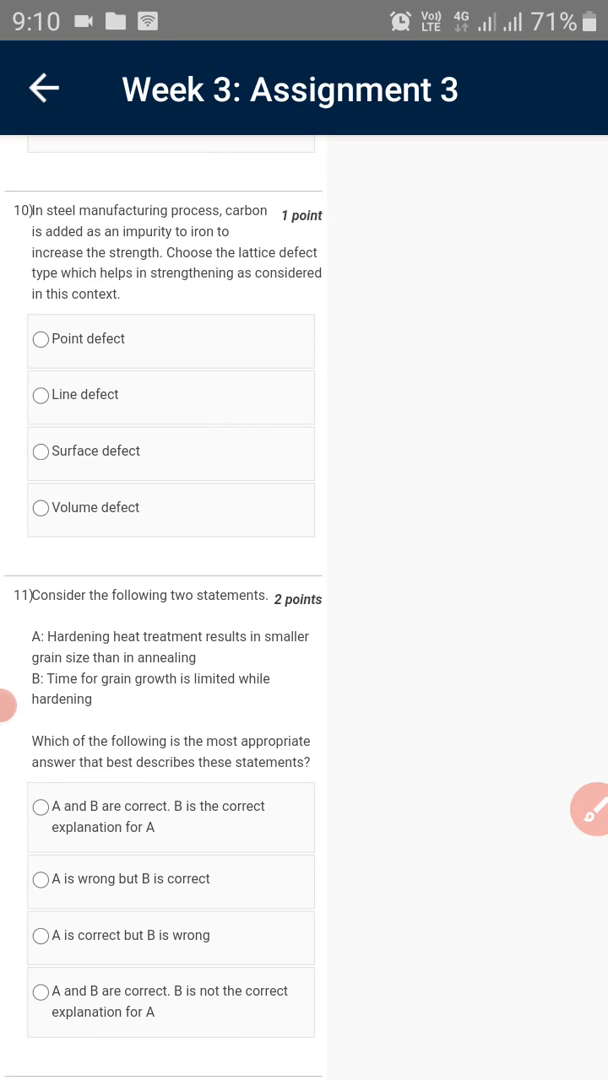
pyautogui.click(40, 268)
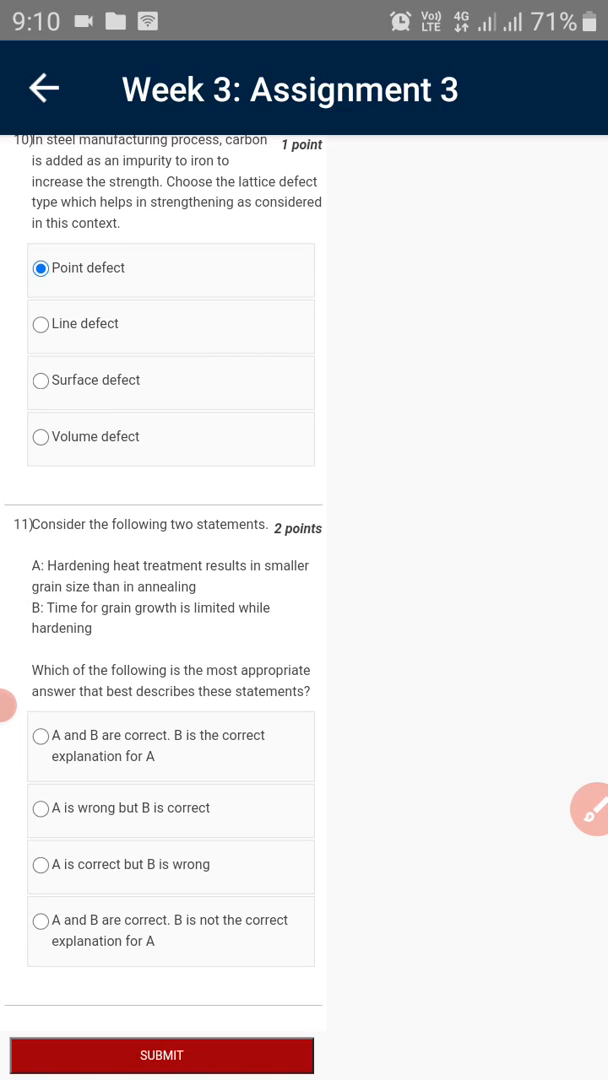
# Settle question 11 on A and B correct with B explaining A
pyautogui.click(40, 808)
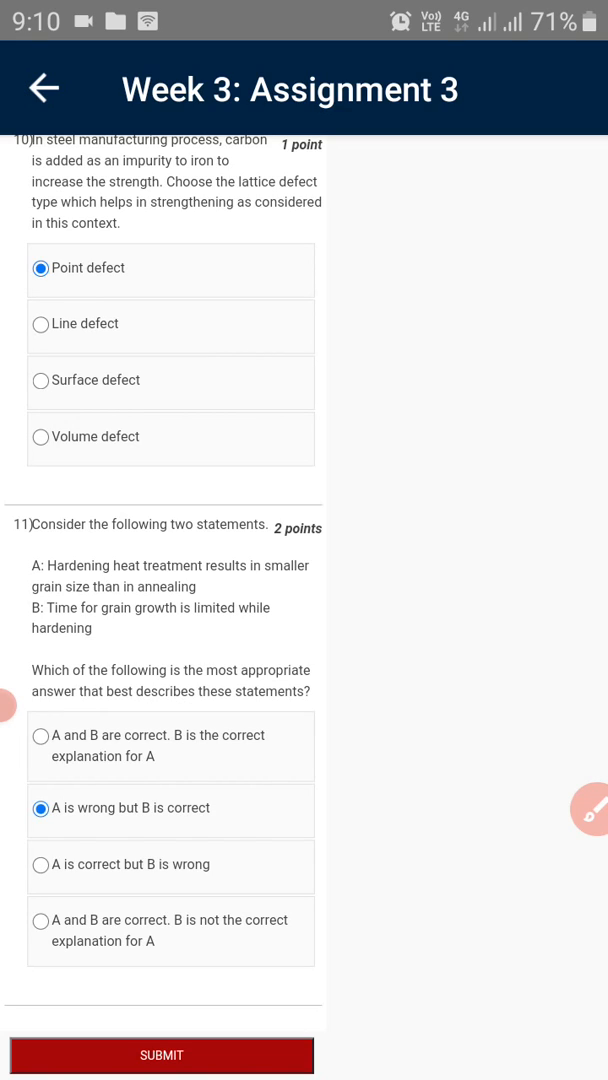
pyautogui.click(40, 736)
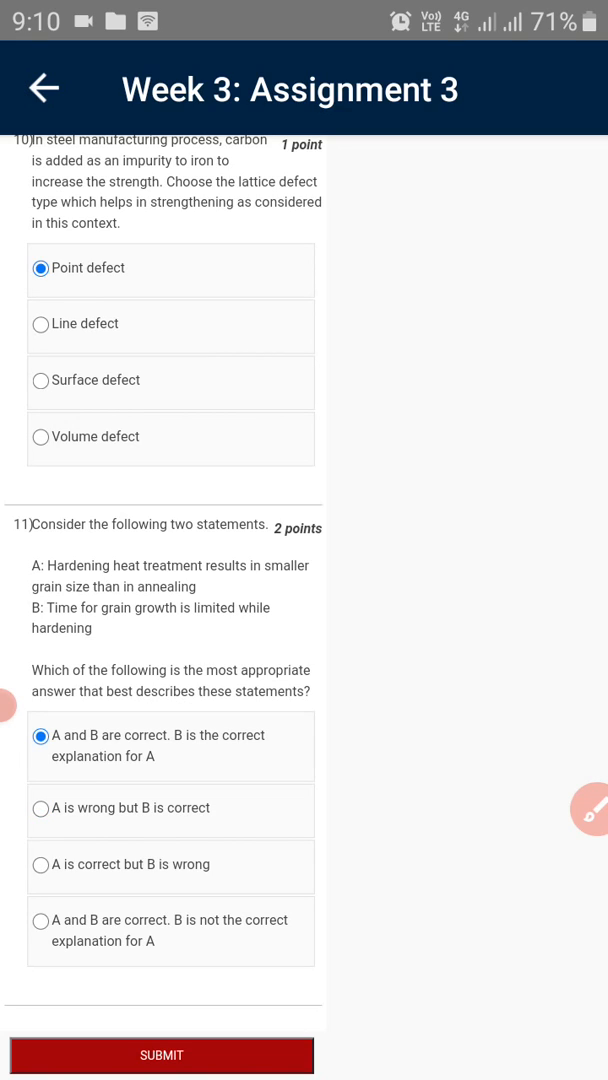
pyautogui.click(40, 920)
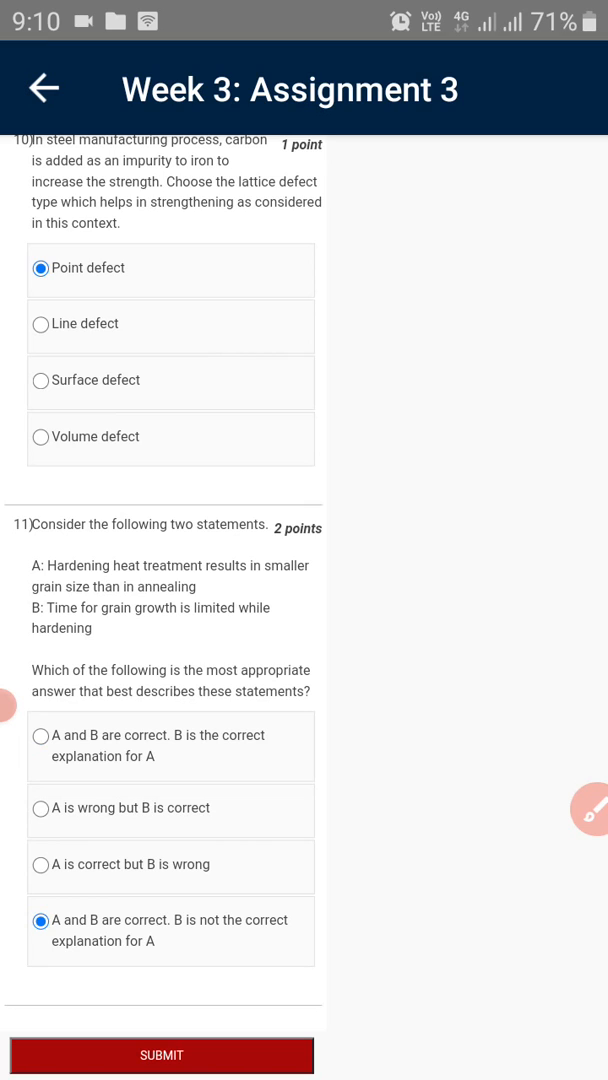
pyautogui.click(40, 736)
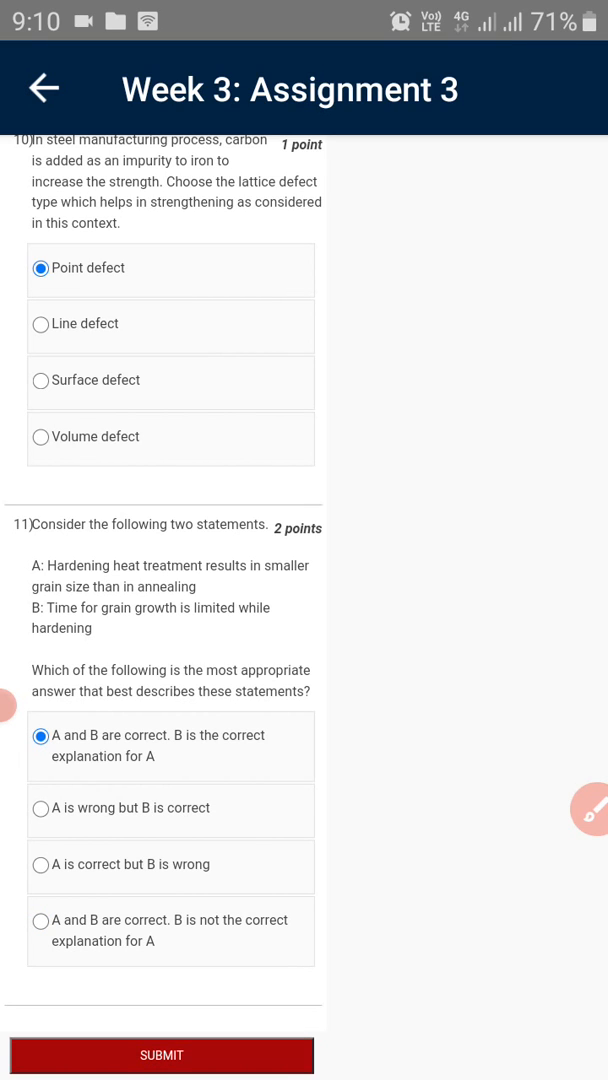
# Submit the Week 3 assignment and confirm, reaching the successful-submission message
pyautogui.click(160, 1056)
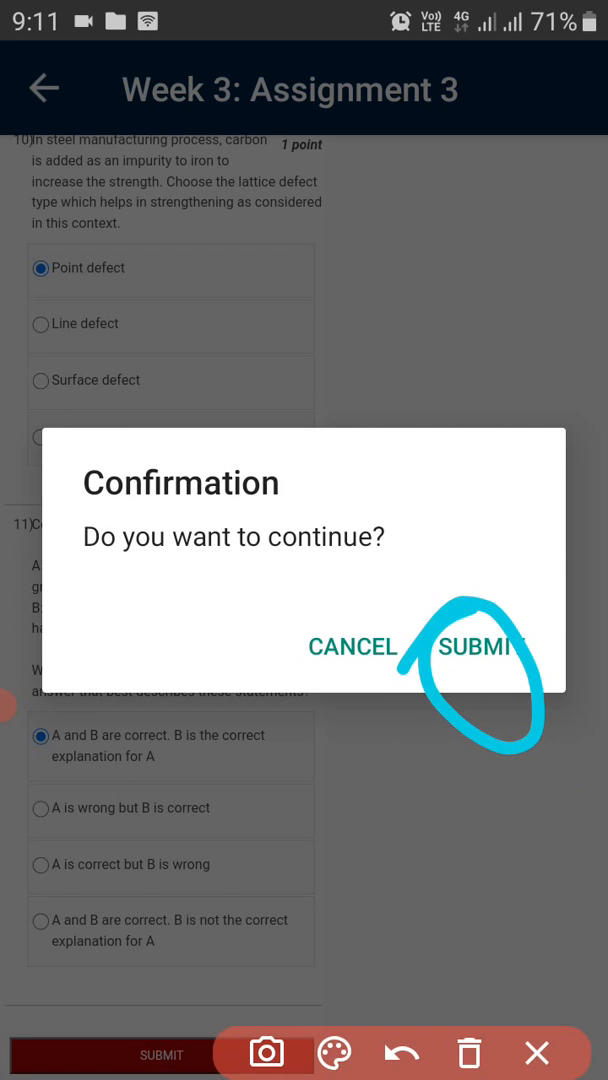
pyautogui.click(470, 646)
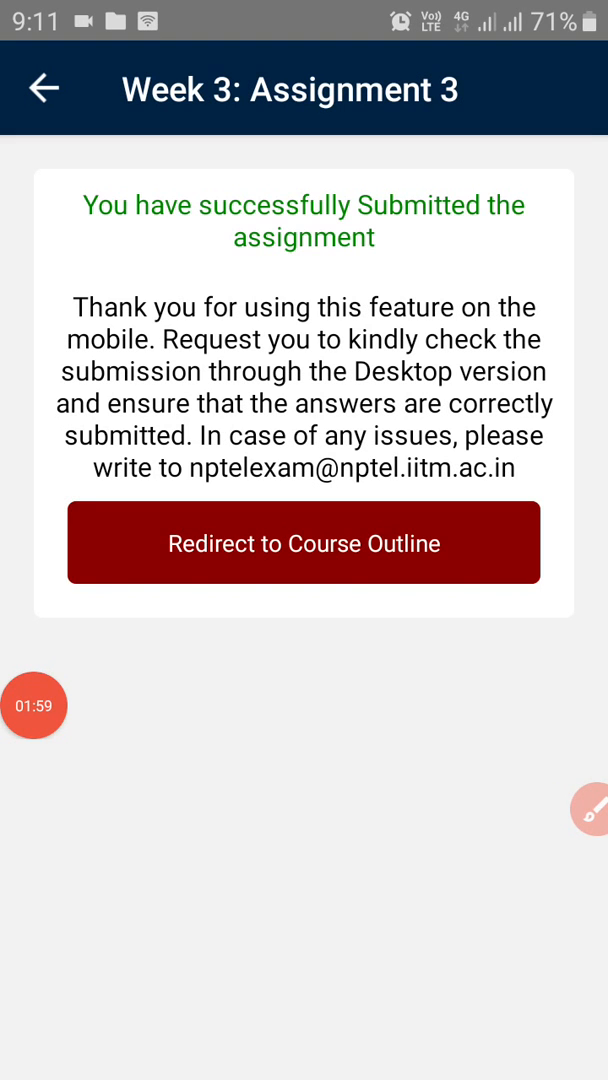
pyautogui.click(34, 704)
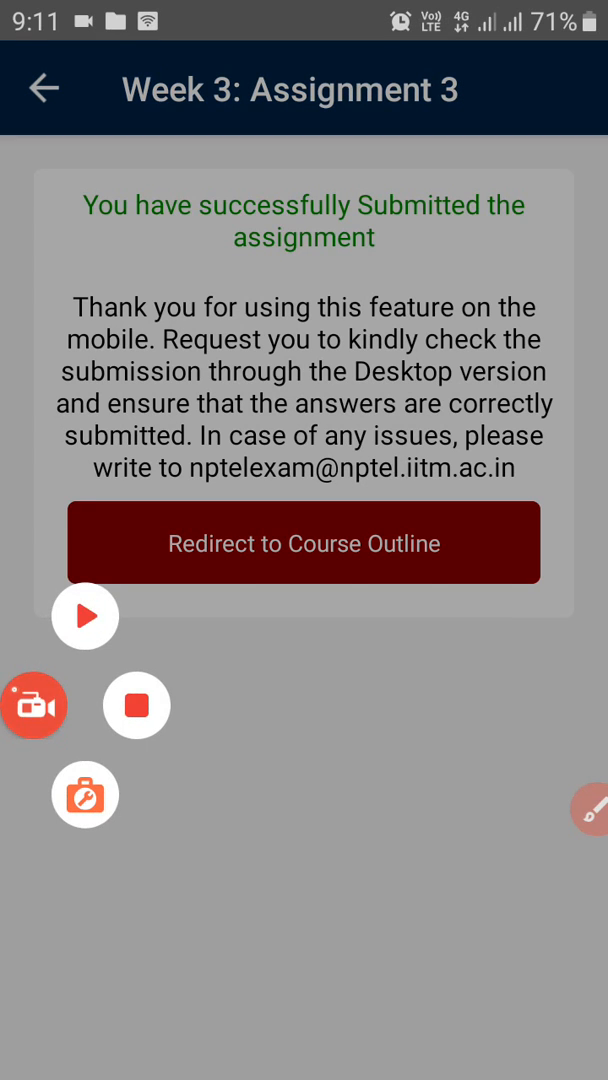